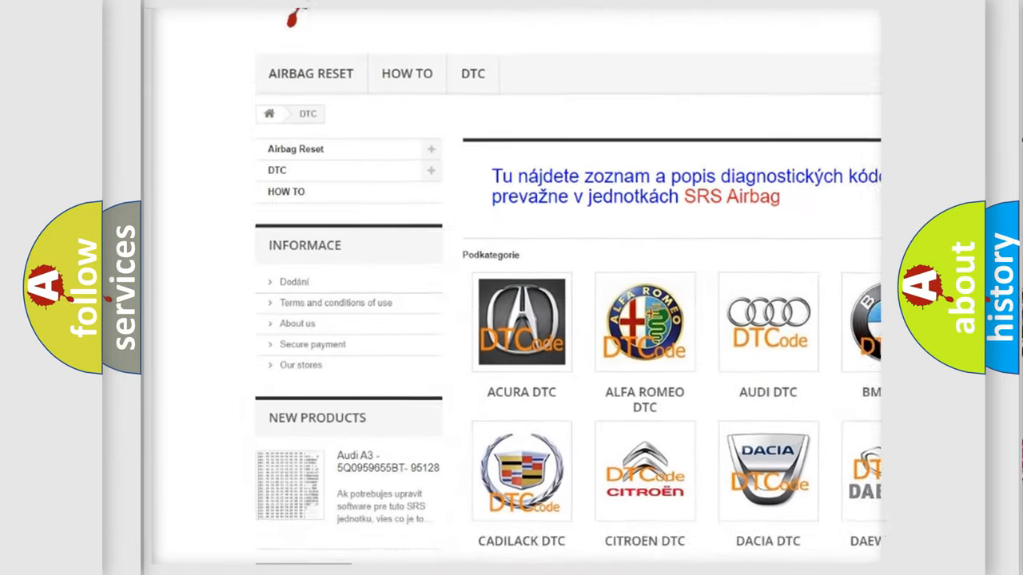
{"action": "scroll", "scroll_direction": "down", "scroll_amount": 3}
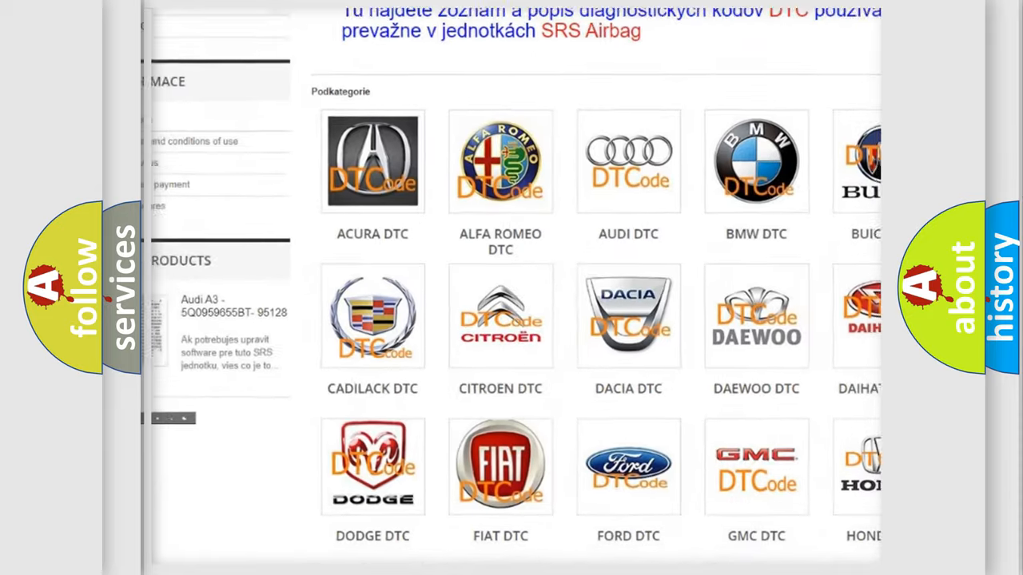
{"action": "scroll", "scroll_direction": "down", "scroll_amount": 3}
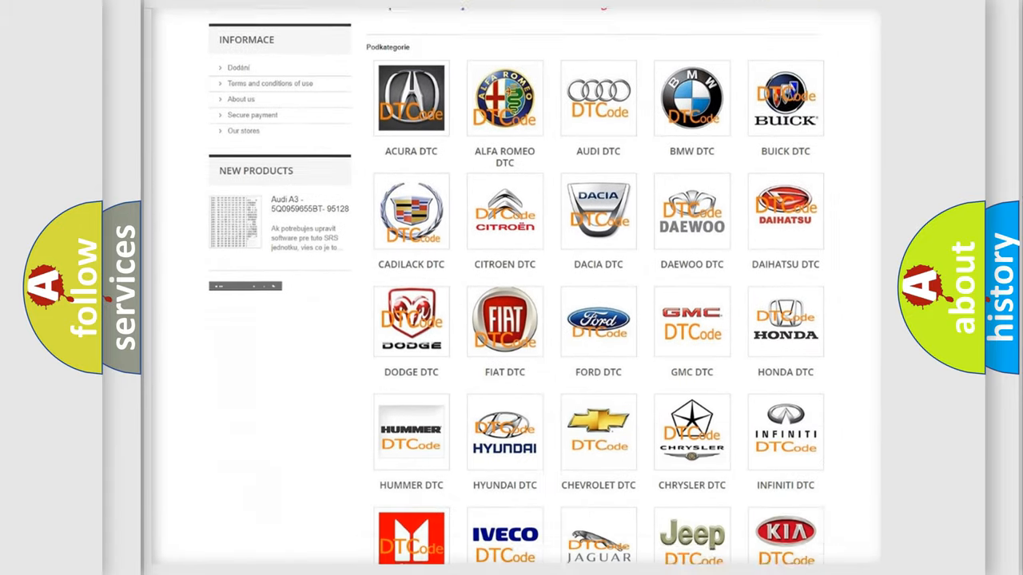
{"action": "scroll", "scroll_direction": "down", "scroll_amount": 3}
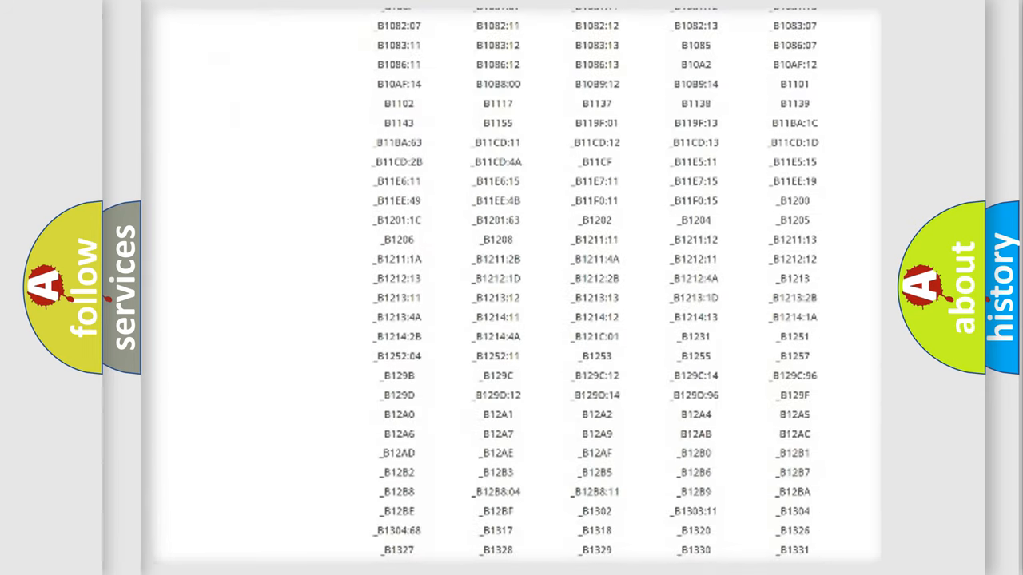
{"action": "scroll", "scroll_direction": "down", "scroll_amount": 3}
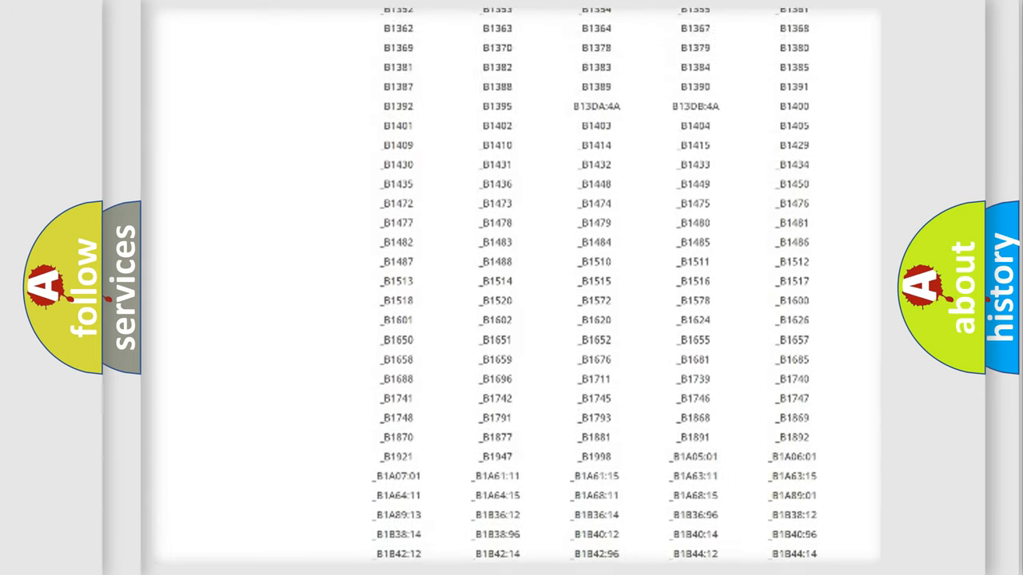